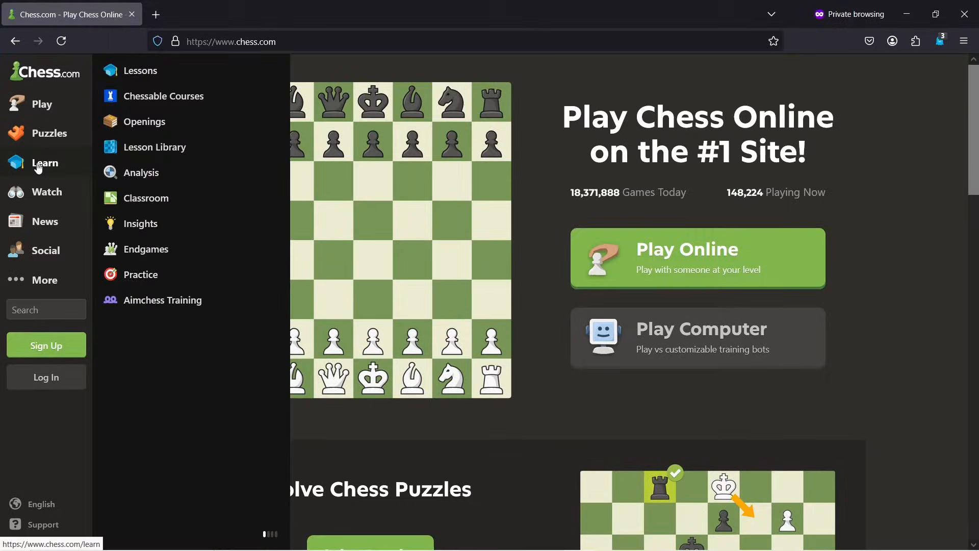
# Step: Open the analysis board from the Learn menu to evaluate 1. e4
pyautogui.click(140, 172)
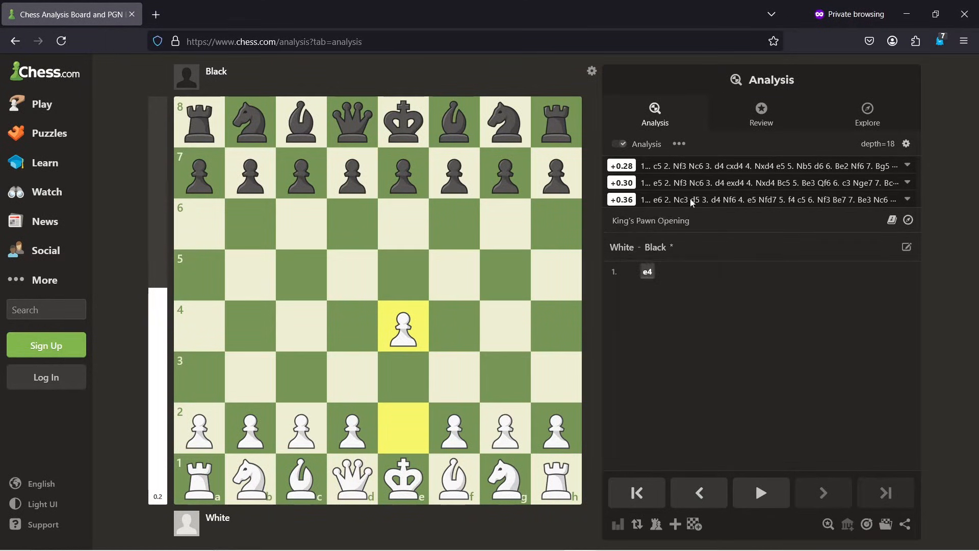
pyautogui.moveTo(811, 165)
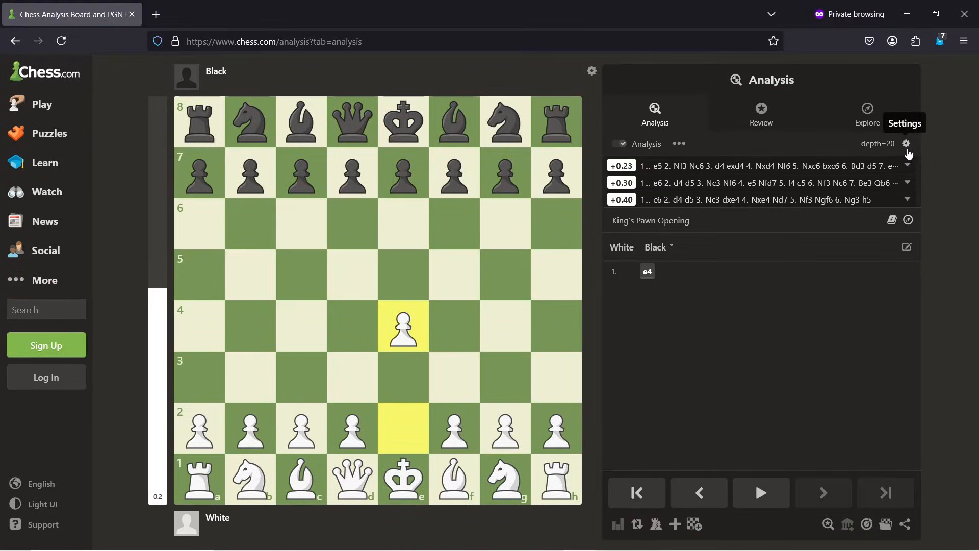
# Step: Open the analysis settings and the Analysis Chess Engine dropdown
pyautogui.click(906, 144)
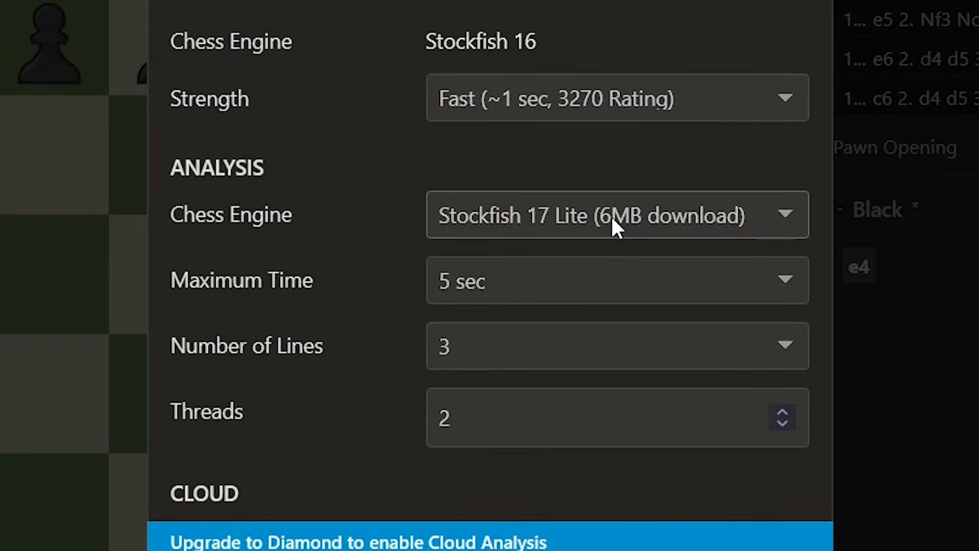
pyautogui.click(541, 249)
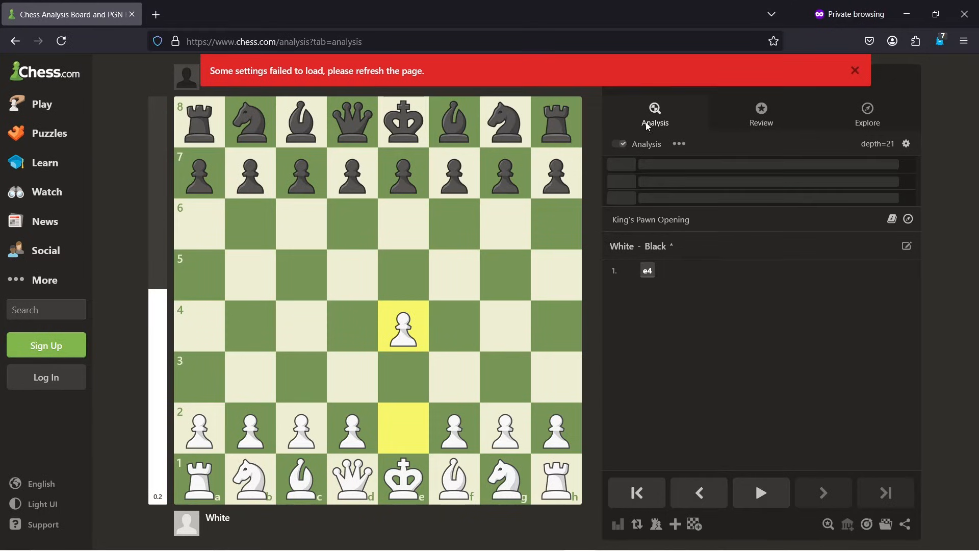
# Step: Dismiss the 'settings failed to load' warning banner
pyautogui.click(854, 70)
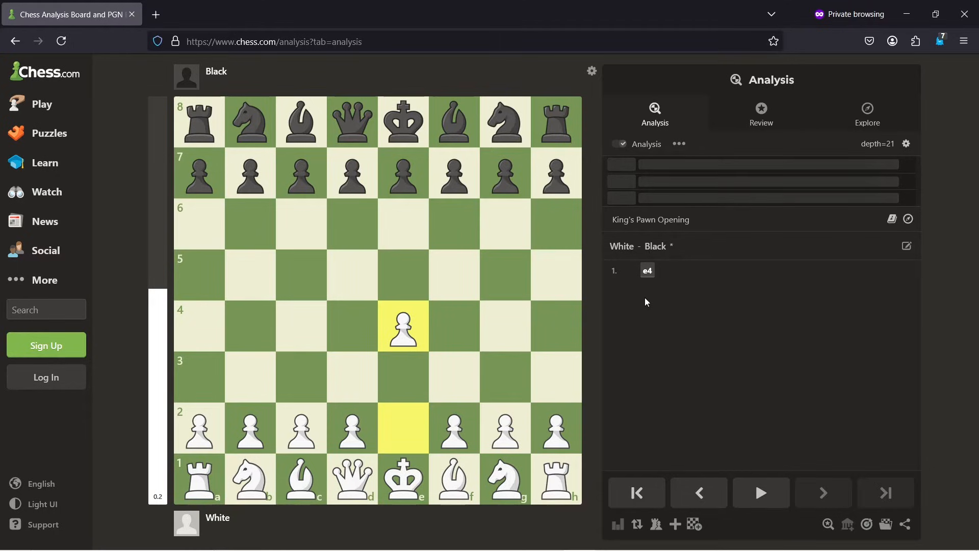
pyautogui.moveTo(652, 336)
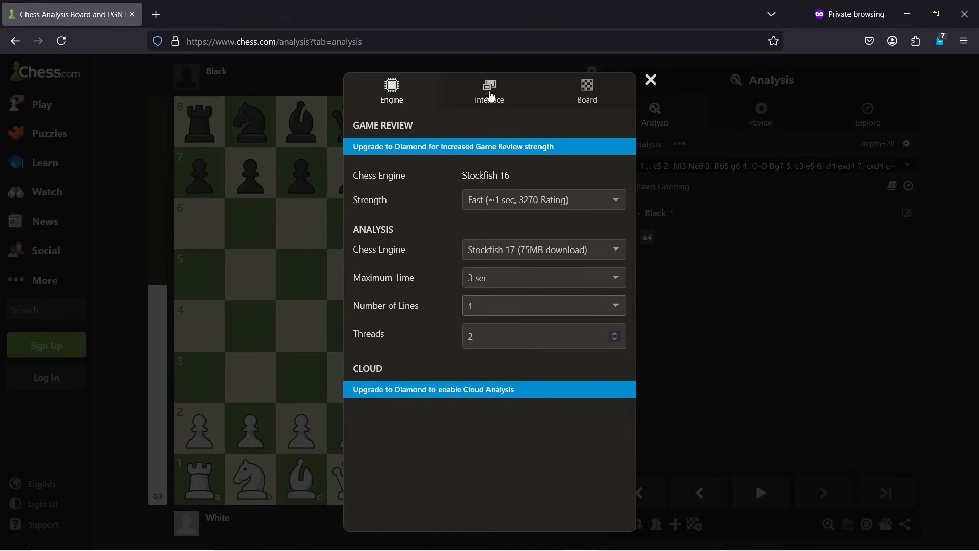
# Step: Confirm the Suggestion Arrow toggle is on under Interface, then open Android engine settings
pyautogui.click(489, 89)
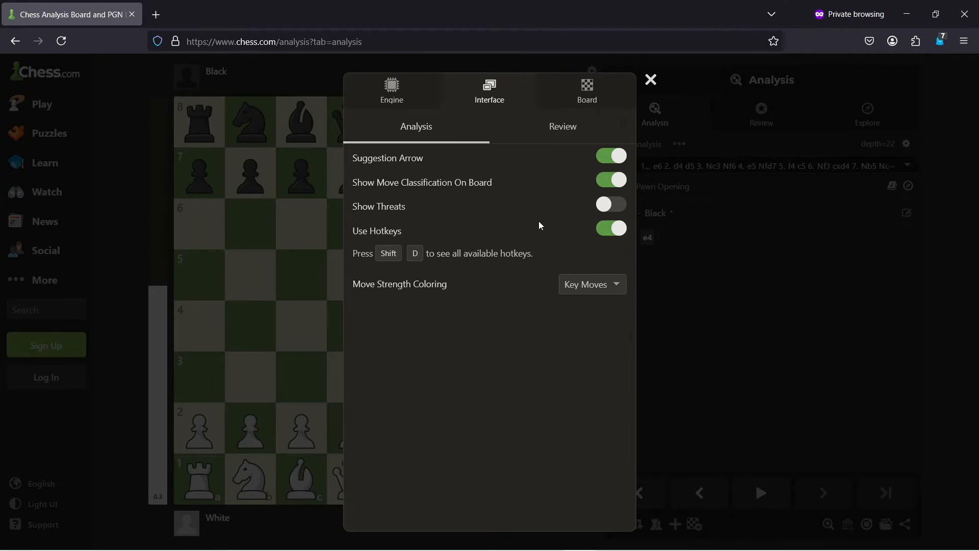
pyautogui.click(650, 80)
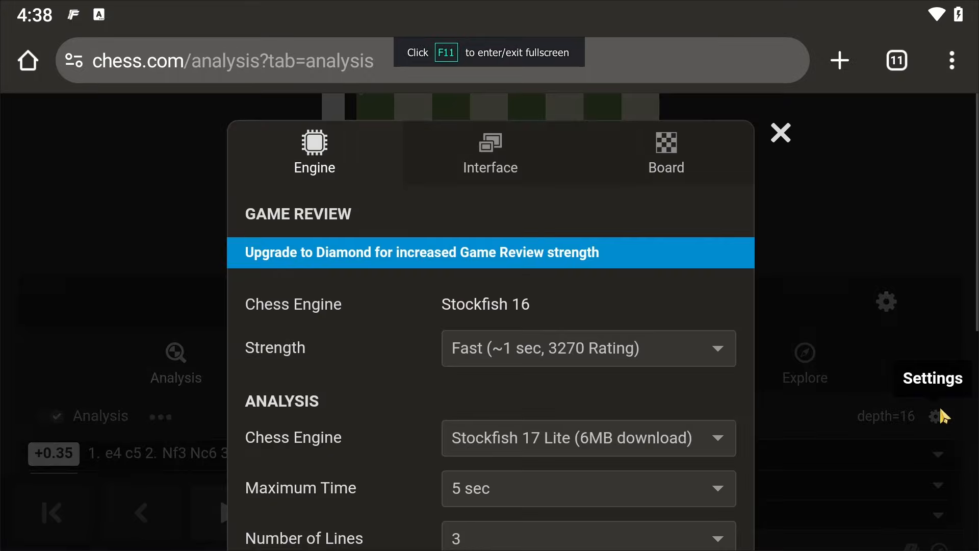
# Step: Select Stockfish 17 (75MB download) from the analysis engine list
pyautogui.click(587, 438)
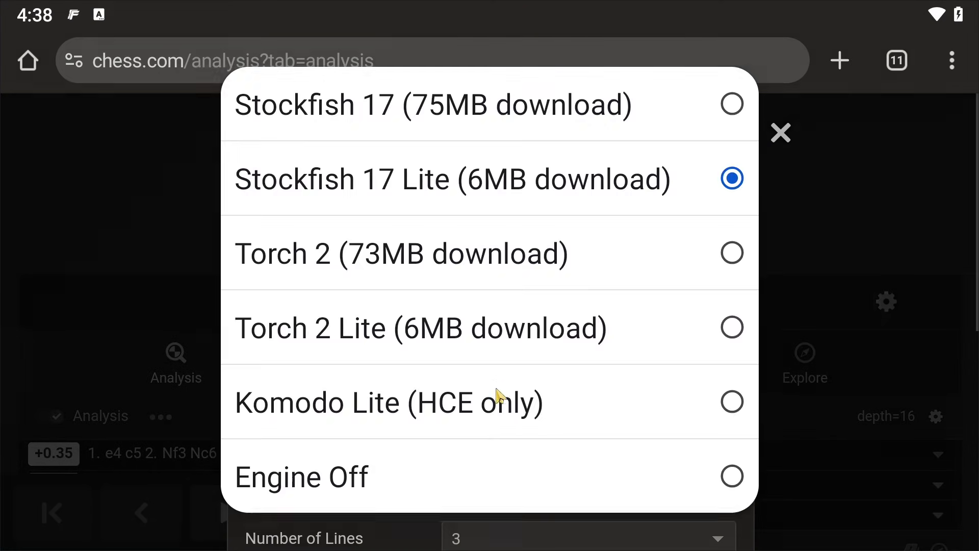
pyautogui.click(780, 133)
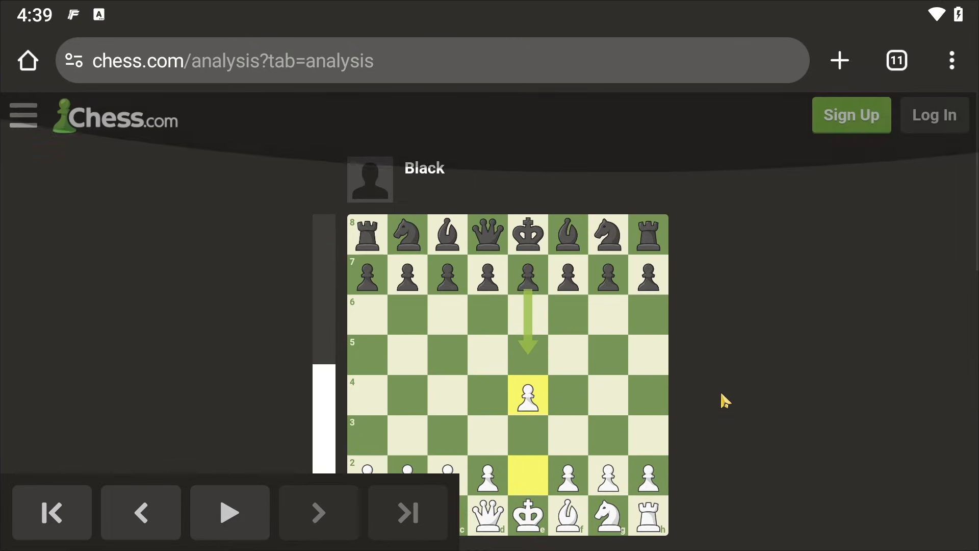